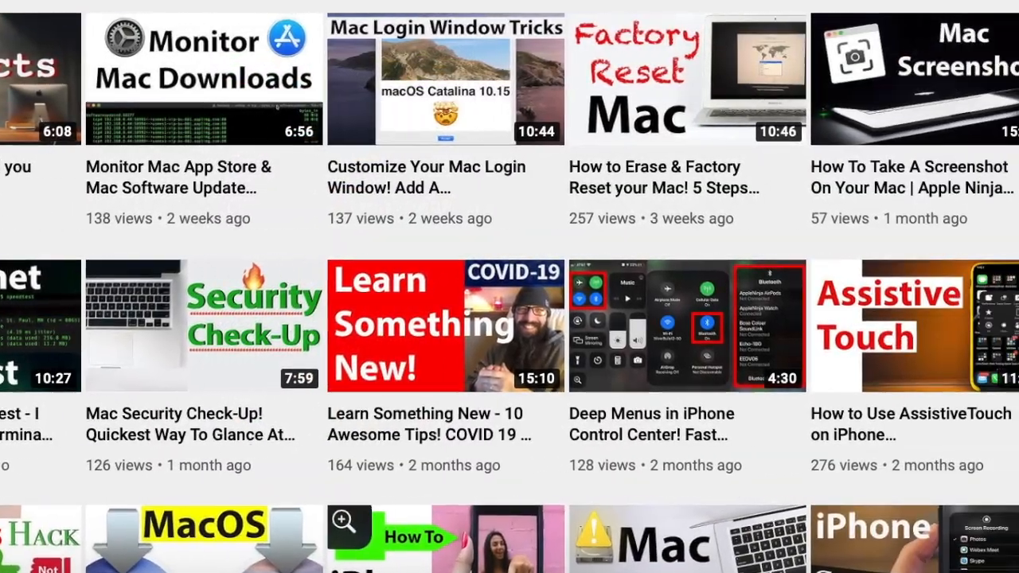
Subscribe to the YouTube channel from its video list page
scroll(up, 3)
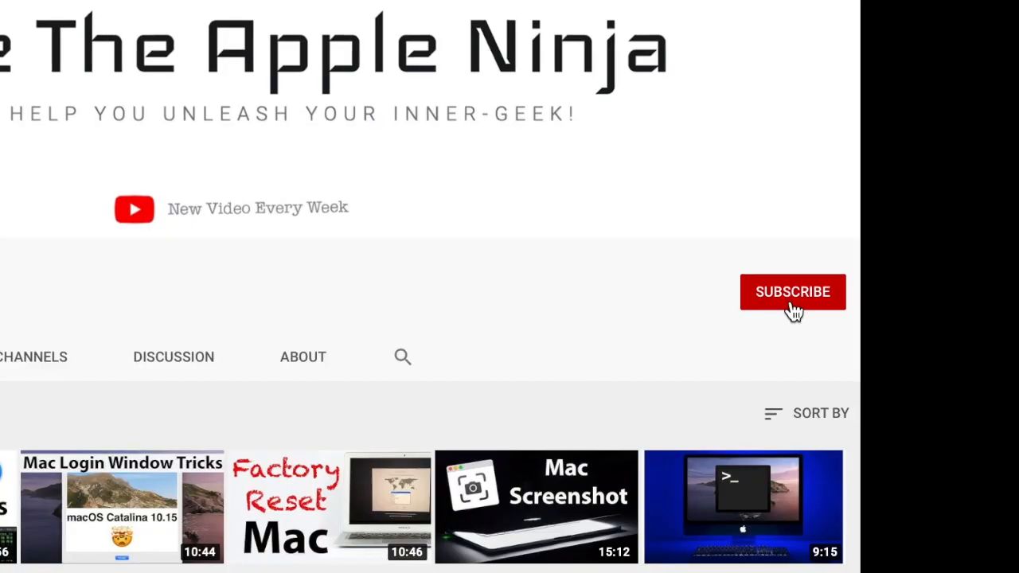
click(793, 293)
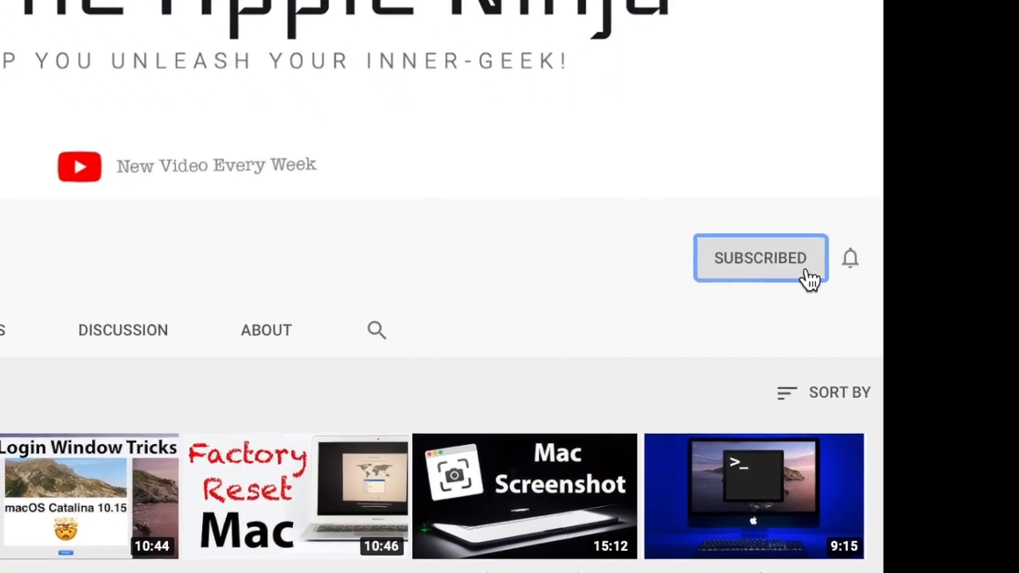
click(850, 258)
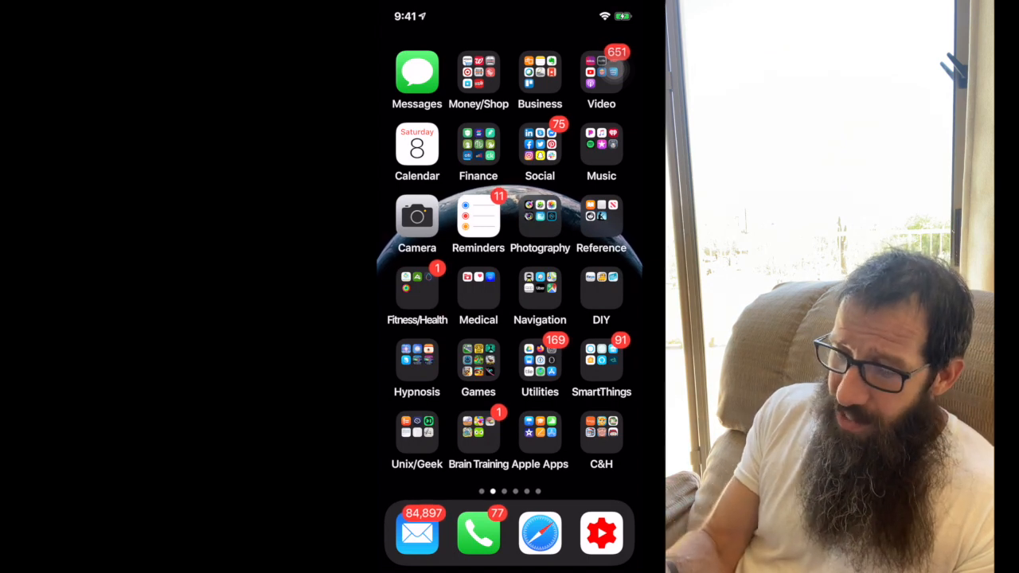
Navigate Settings > General > iPhone Storage to view the 141.2 GB of 256 GB breakdown
click(538, 360)
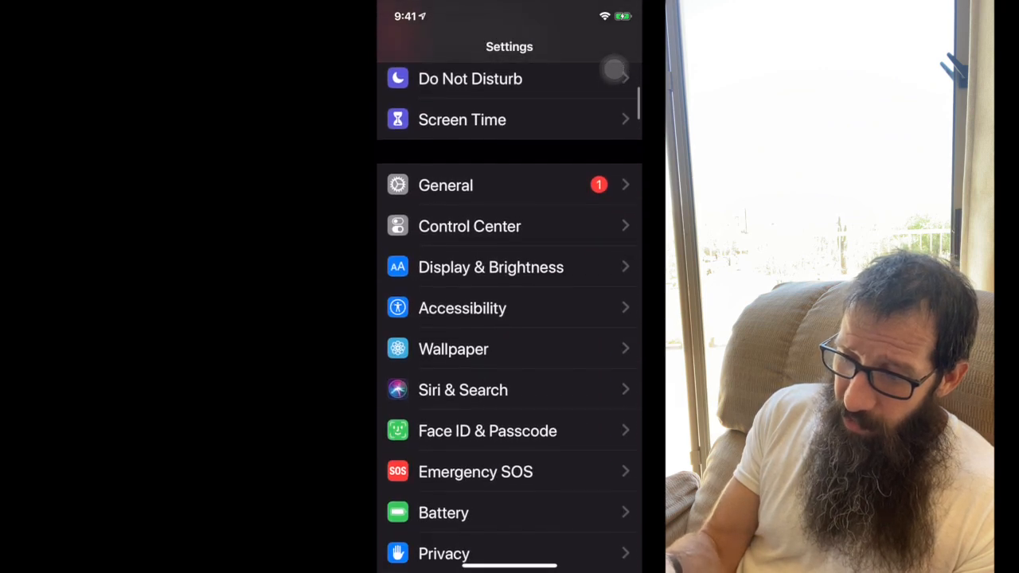
click(445, 184)
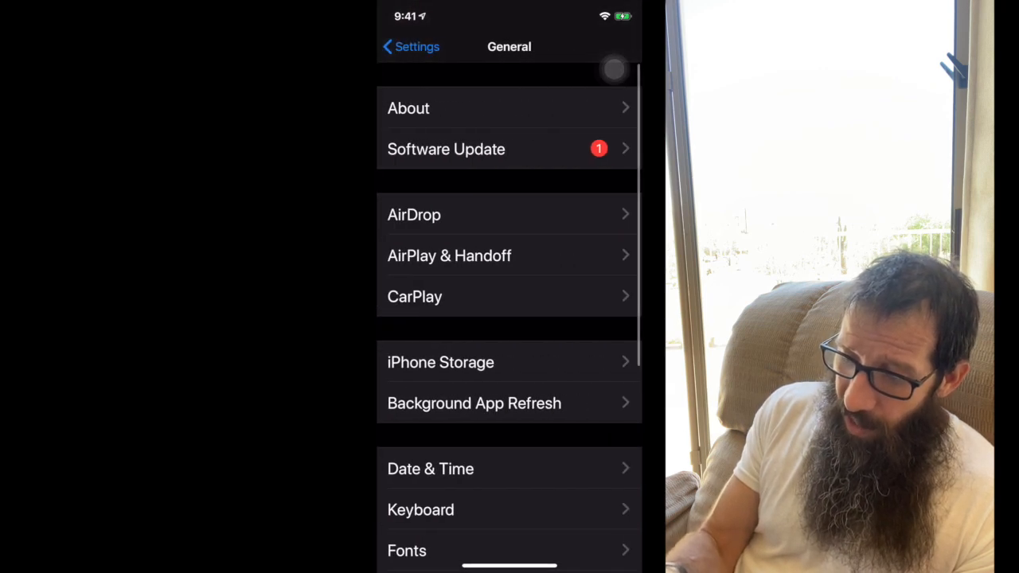
click(439, 363)
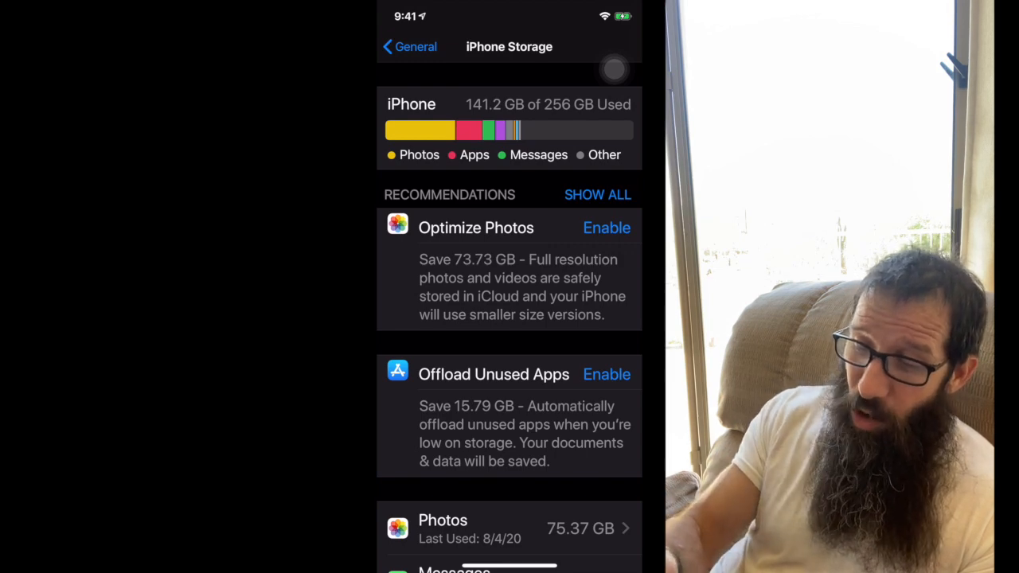
scroll(down, 3)
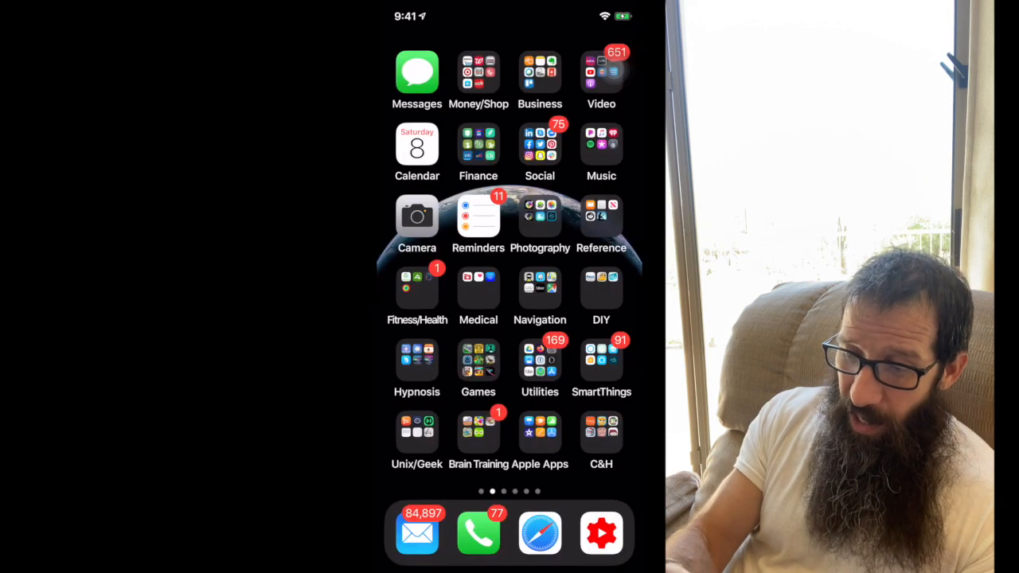
Reopen Settings from the Utilities folder and show LibTerm's 439.5 MB storage details
click(540, 360)
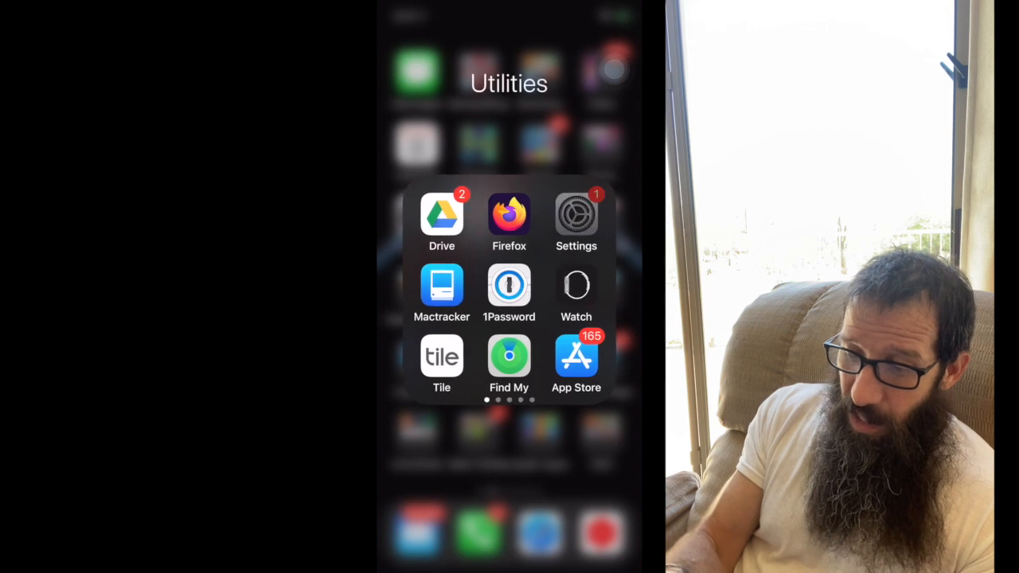
click(576, 213)
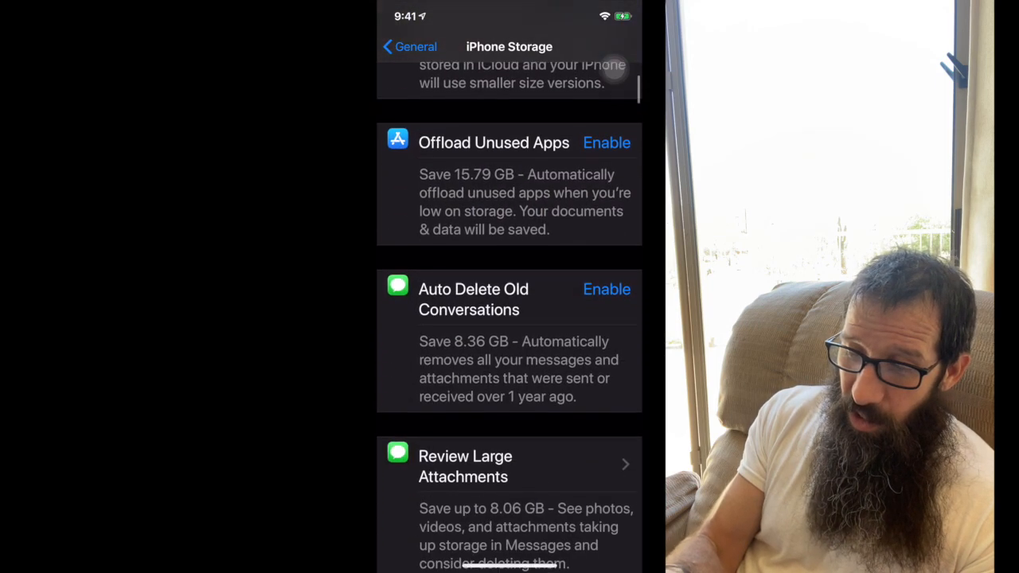
scroll(down, 3)
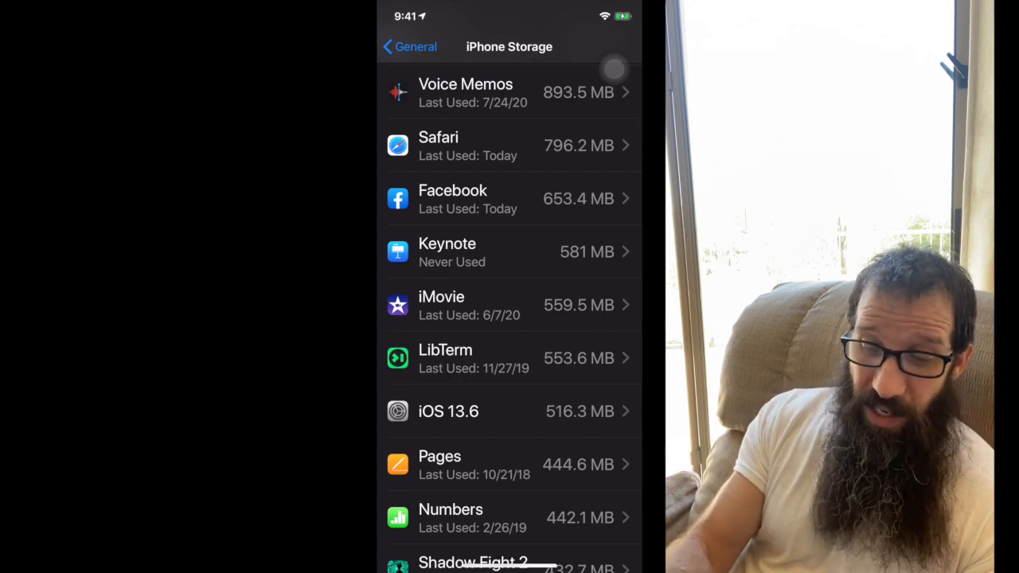
click(493, 359)
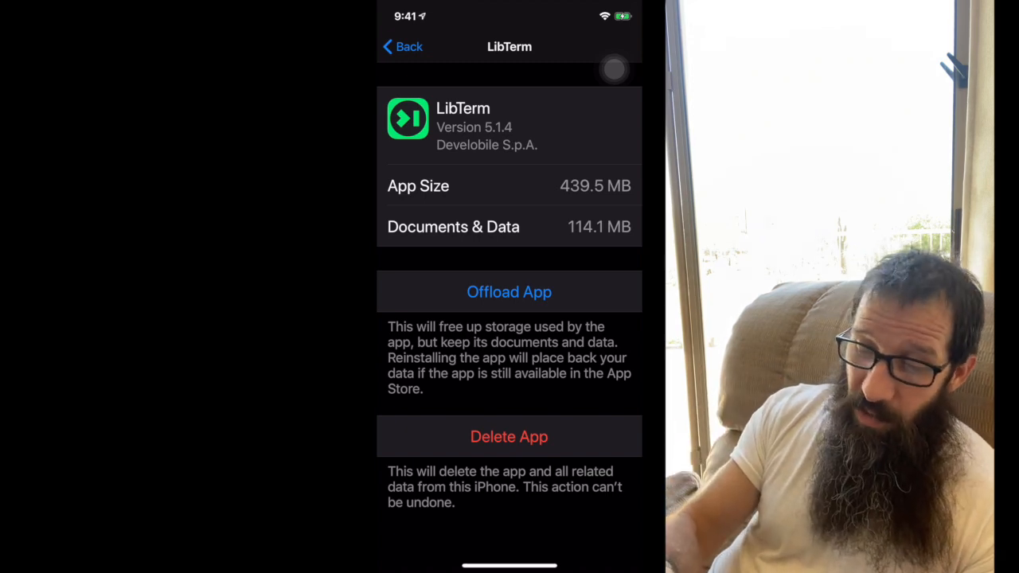
Try LibTerm's Offload App option, answer the confirmation, and return to iPhone Storage
click(509, 293)
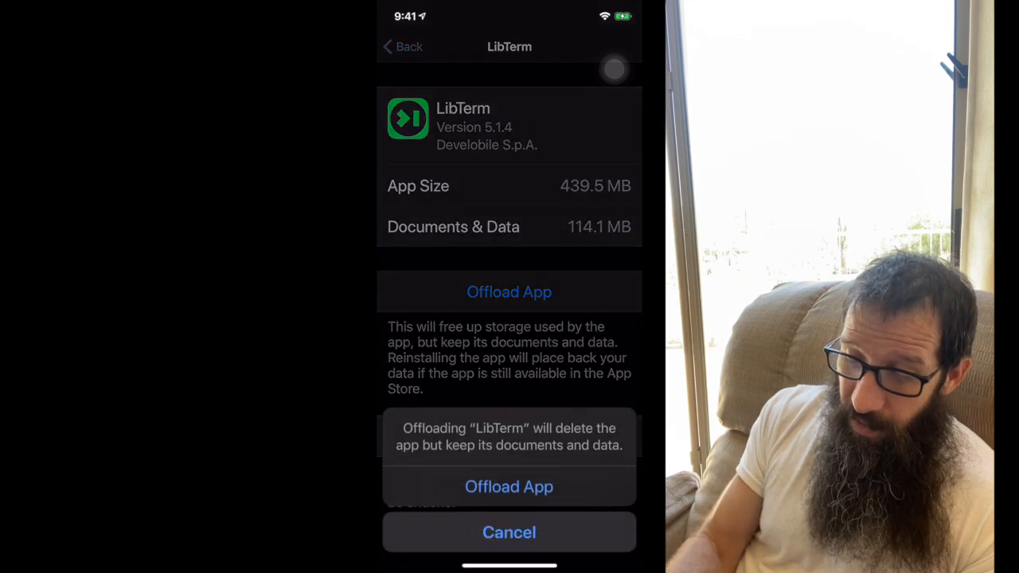
click(510, 487)
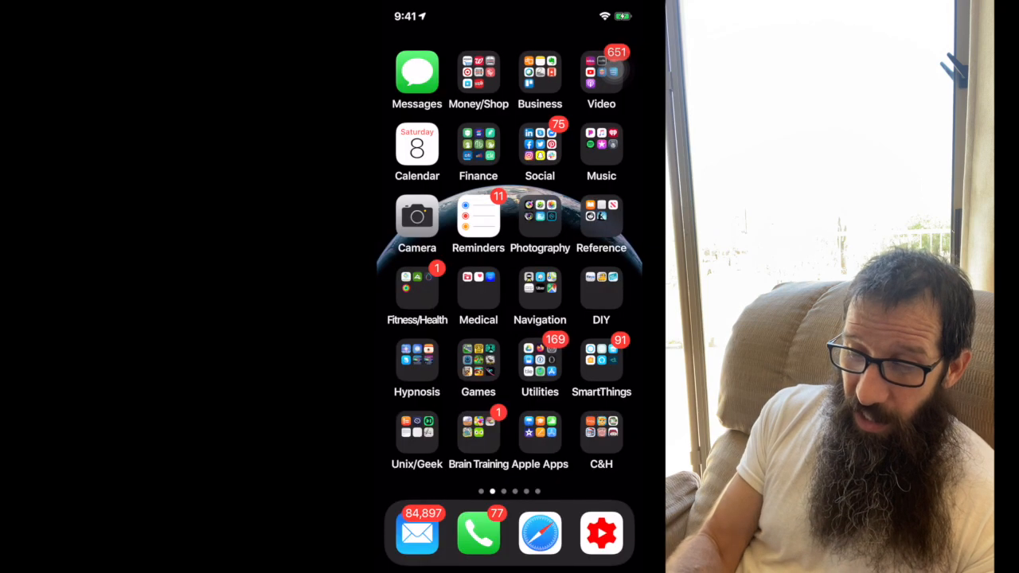
click(417, 430)
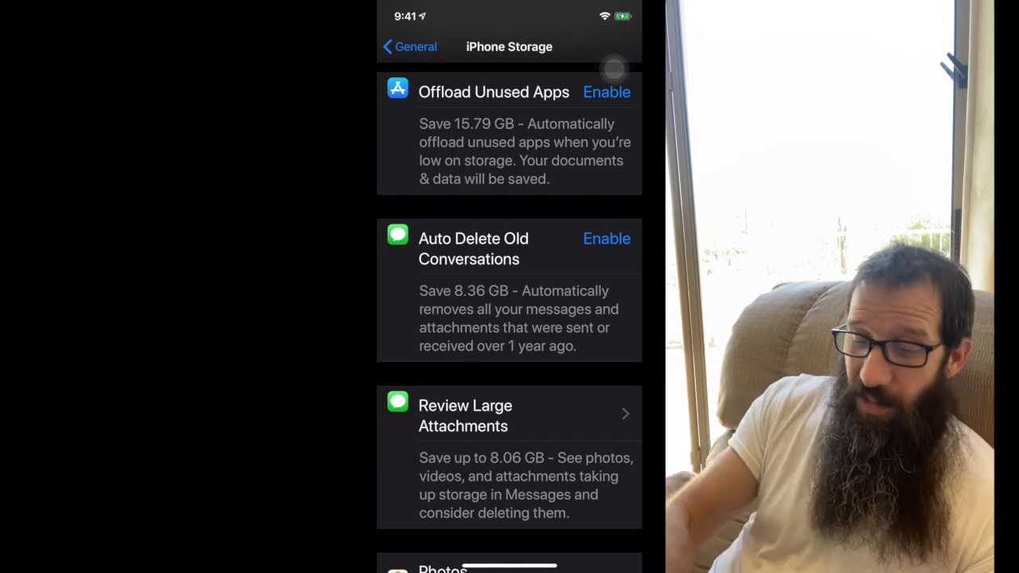
Review the large message attachments list (largest 40.6 MB), then go back to iPhone Storage
scroll(down, 3)
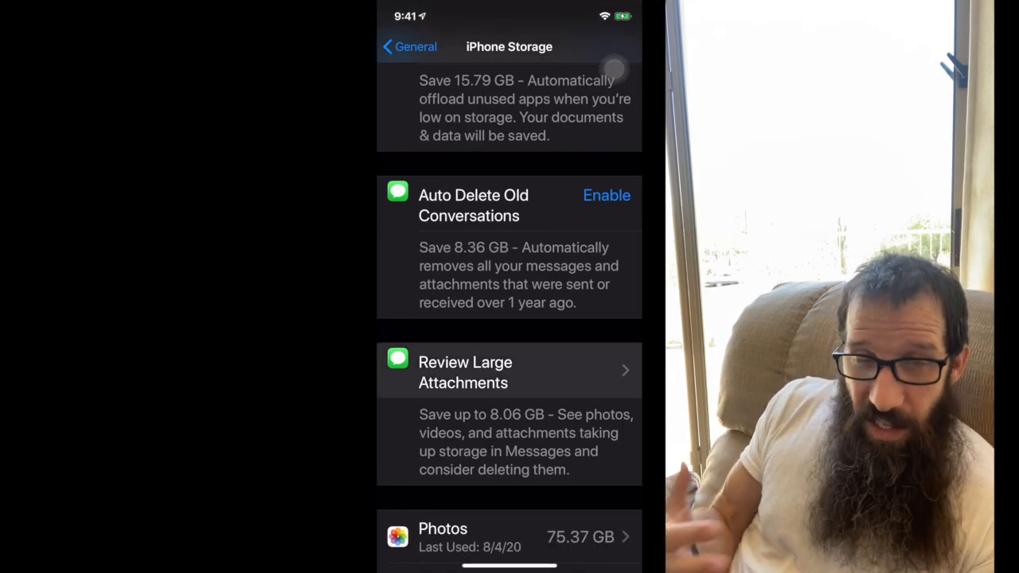
click(510, 372)
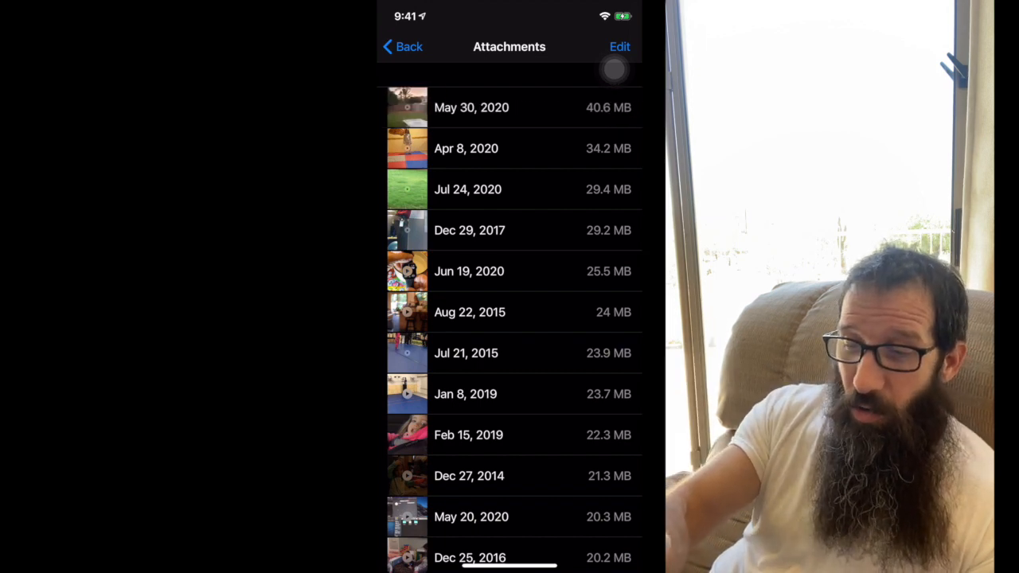
click(398, 46)
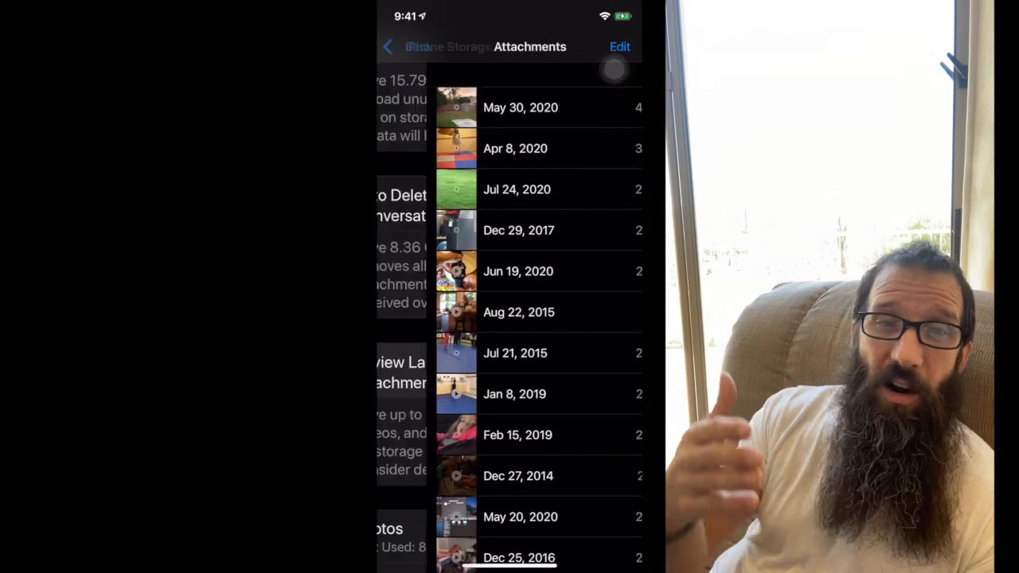
click(390, 46)
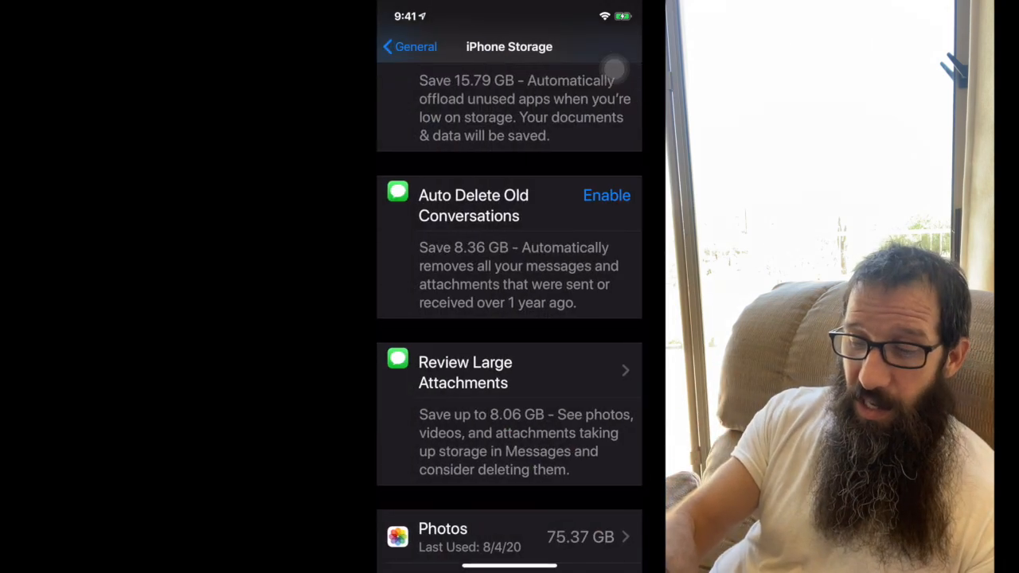
scroll(down, 3)
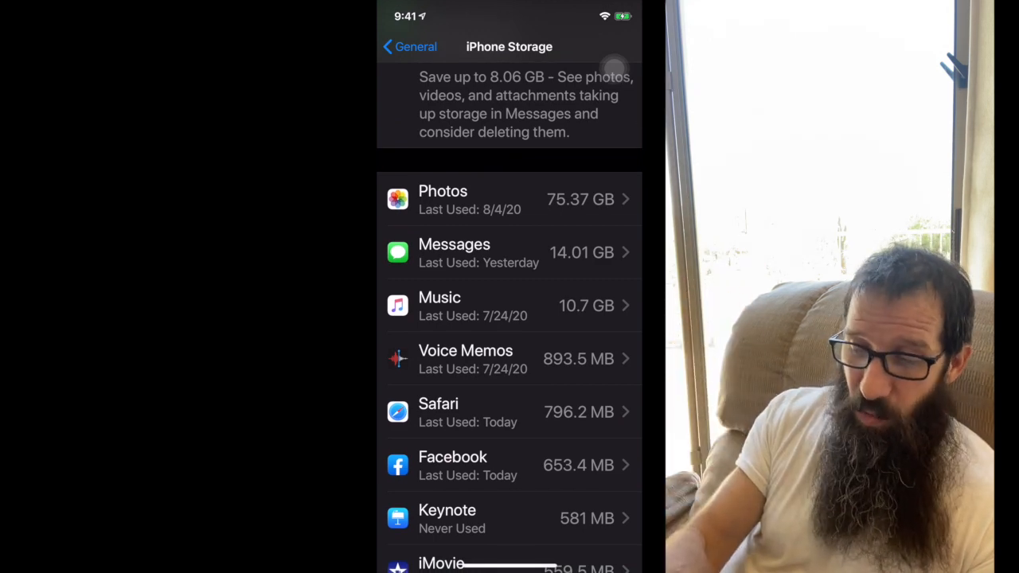
scroll(down, 3)
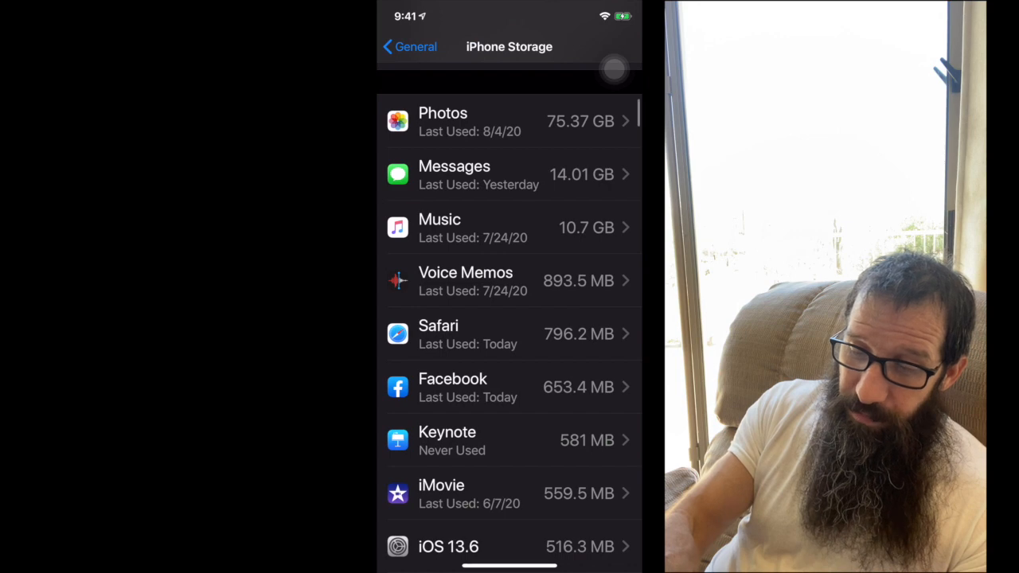
scroll(down, 3)
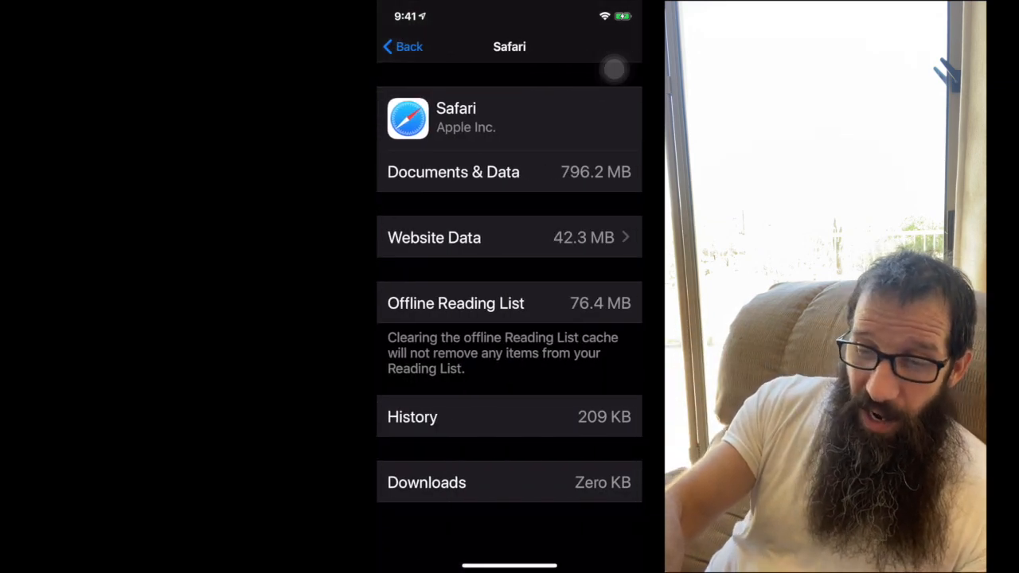
click(403, 46)
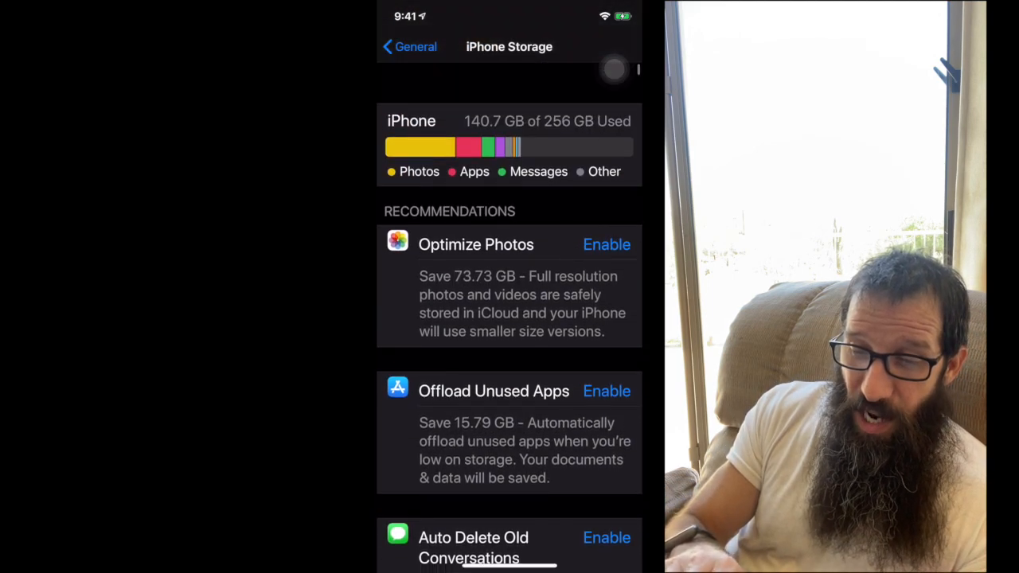
scroll(up, 3)
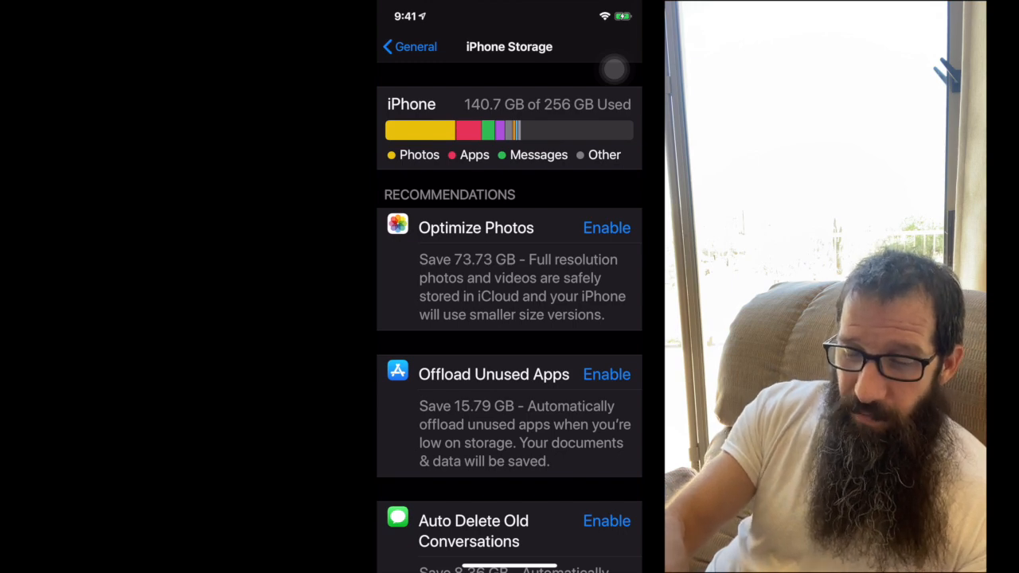
click(408, 46)
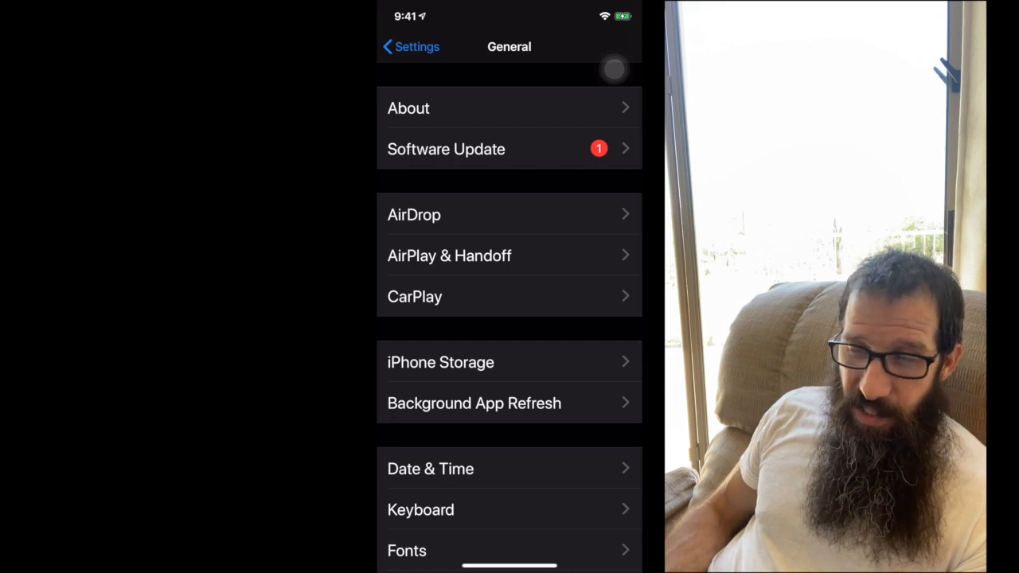
click(440, 363)
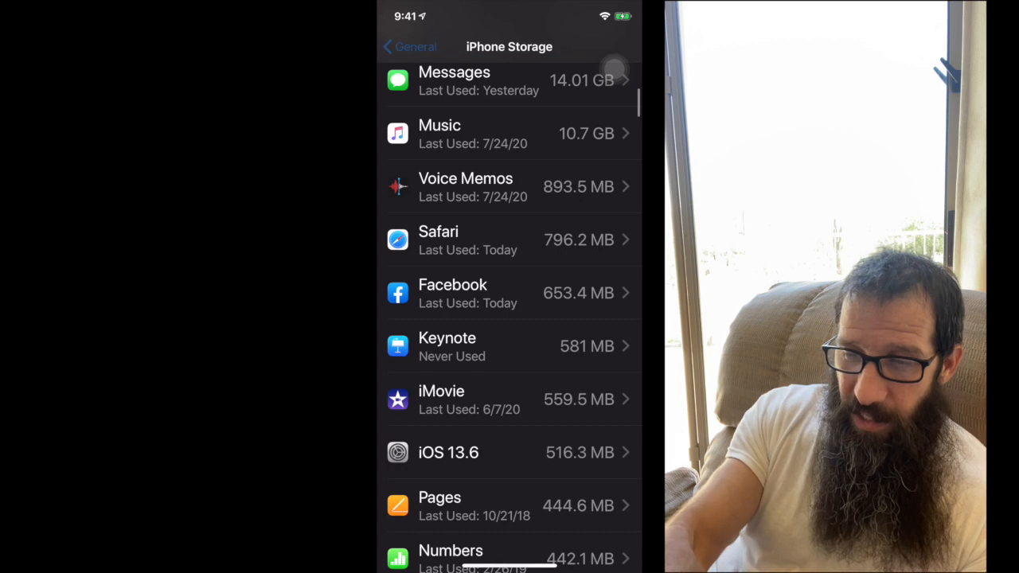
Return to the main Settings list and go into Safari's settings
click(411, 47)
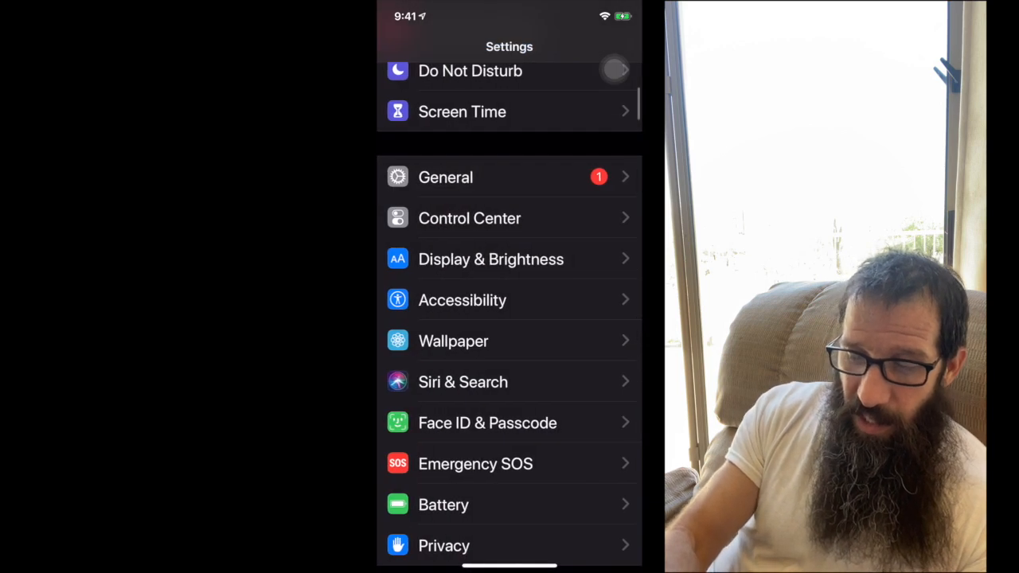
scroll(down, 3)
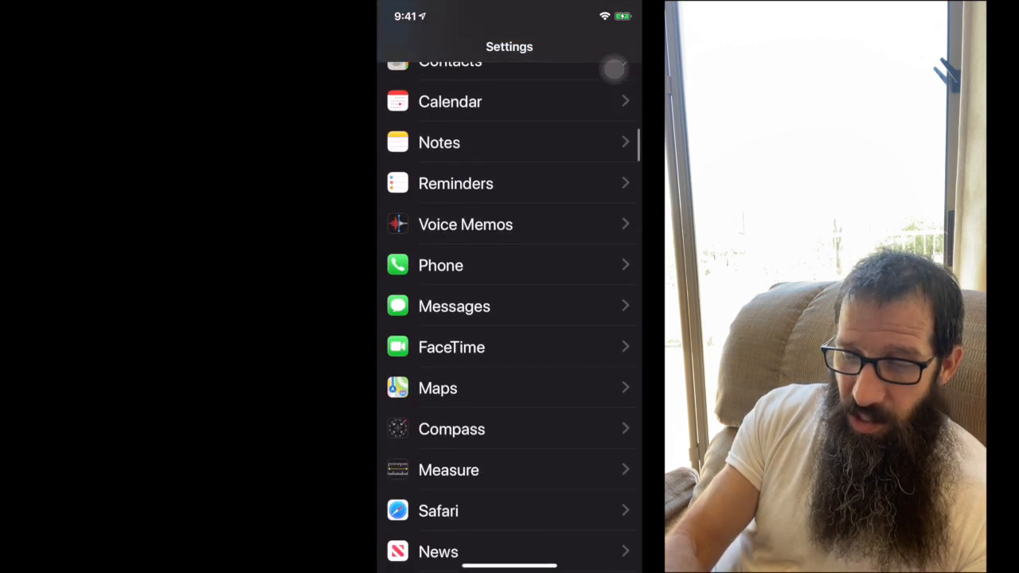
click(437, 509)
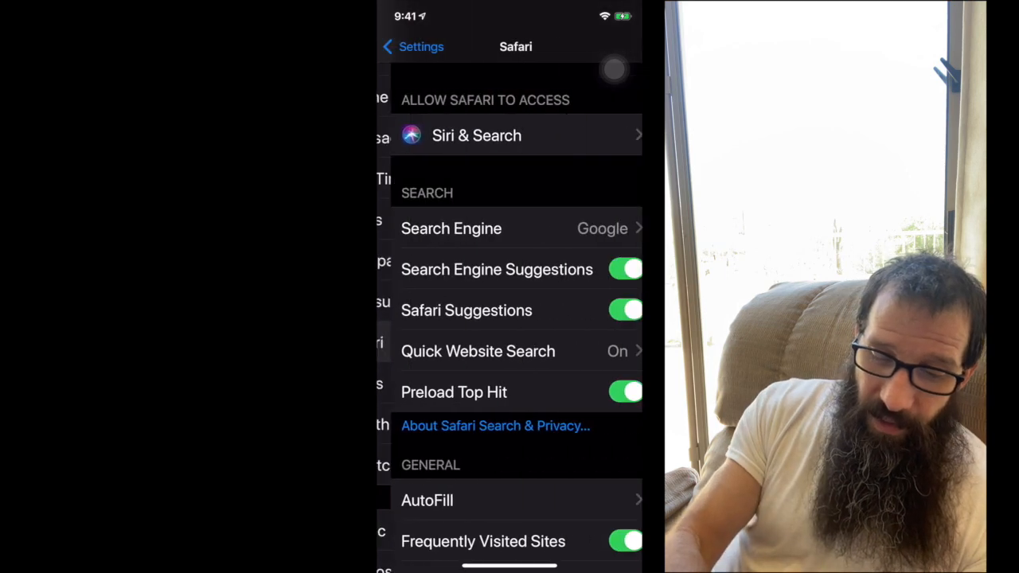
Clear Safari's history and website data and confirm the Clear History and Data prompt
scroll(down, 3)
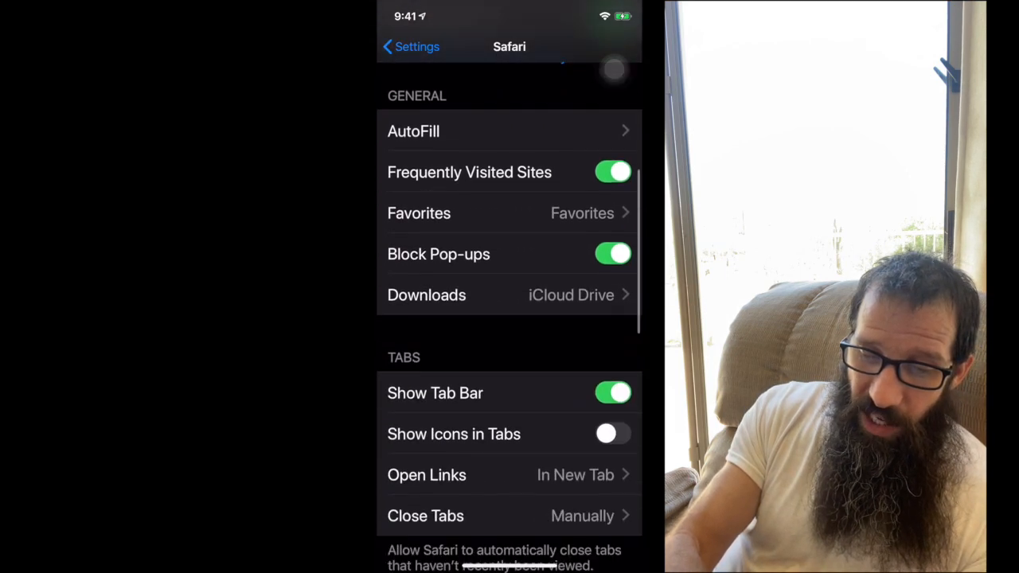
scroll(down, 3)
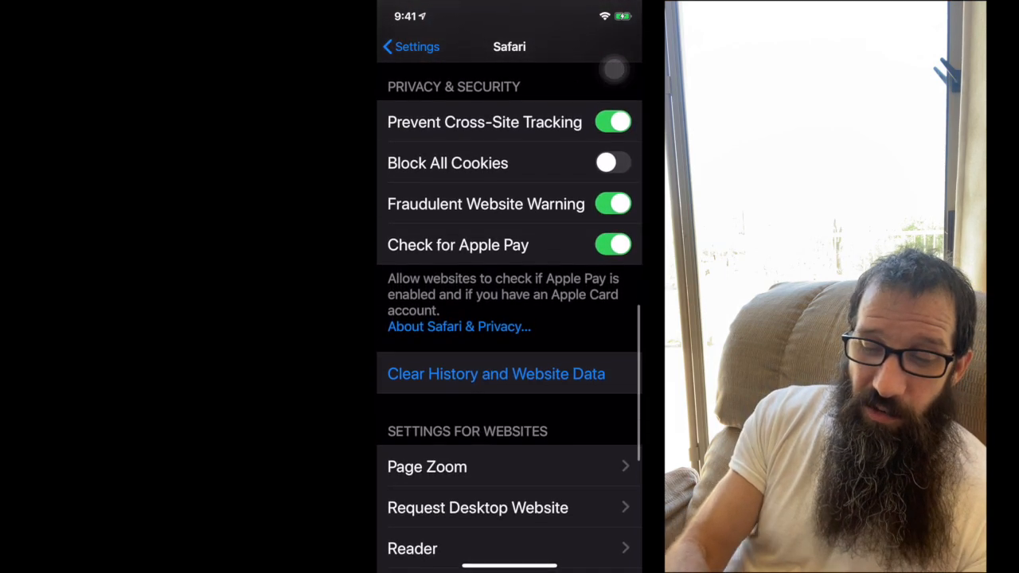
click(497, 372)
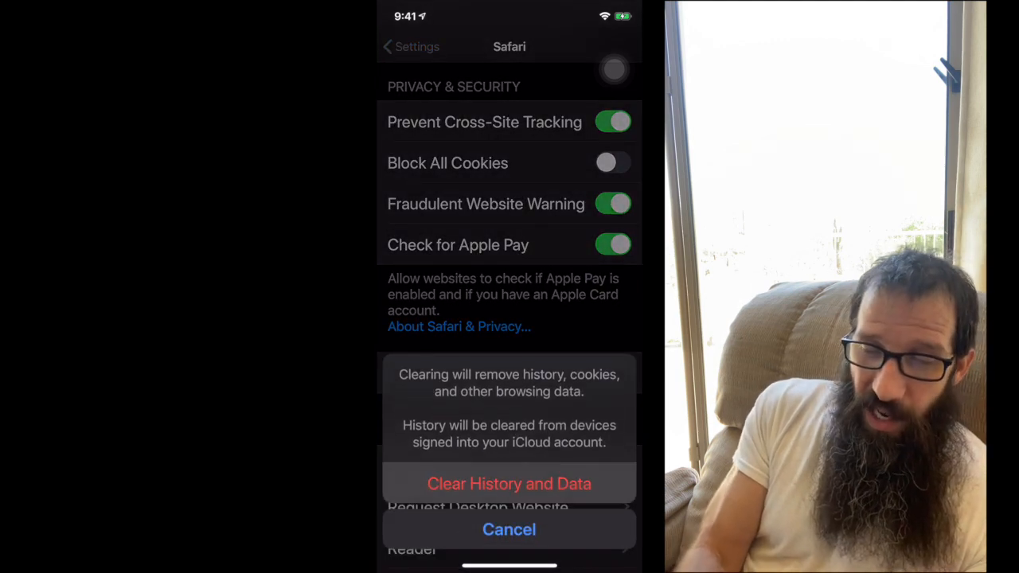
click(509, 528)
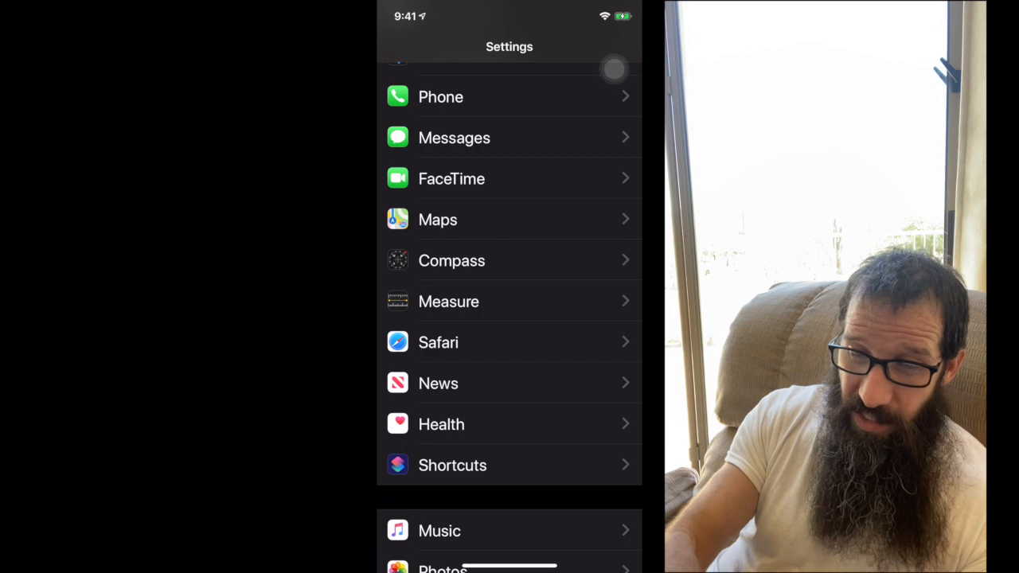
Scroll the iPhone Storage app list down to Safari, now at 794.3 MB
scroll(down, 3)
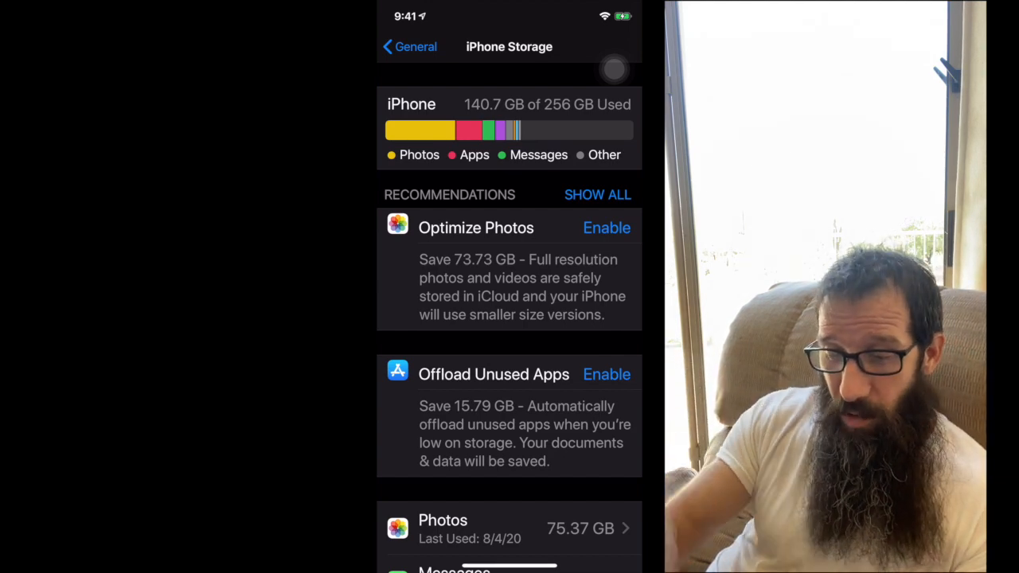
scroll(down, 3)
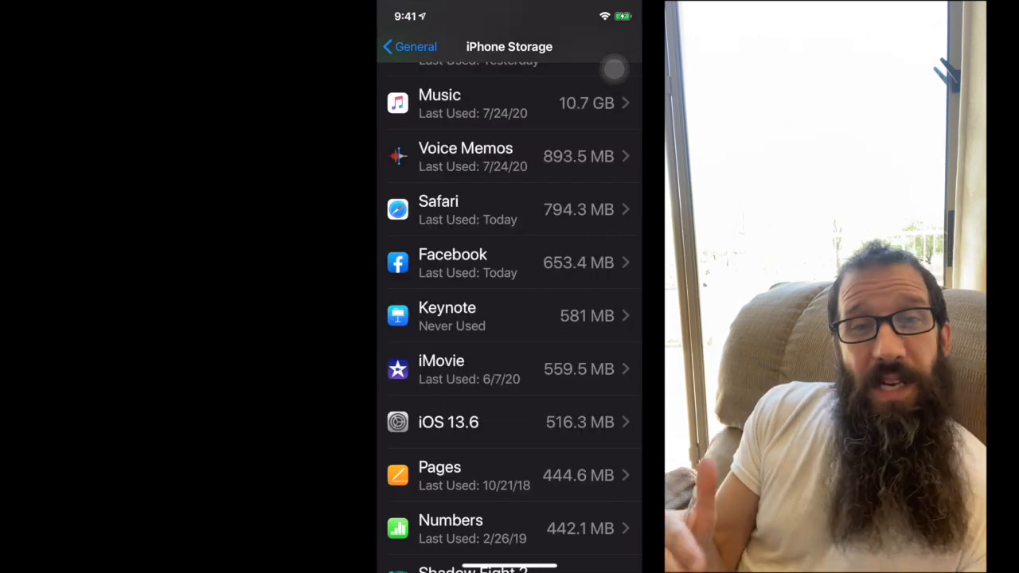